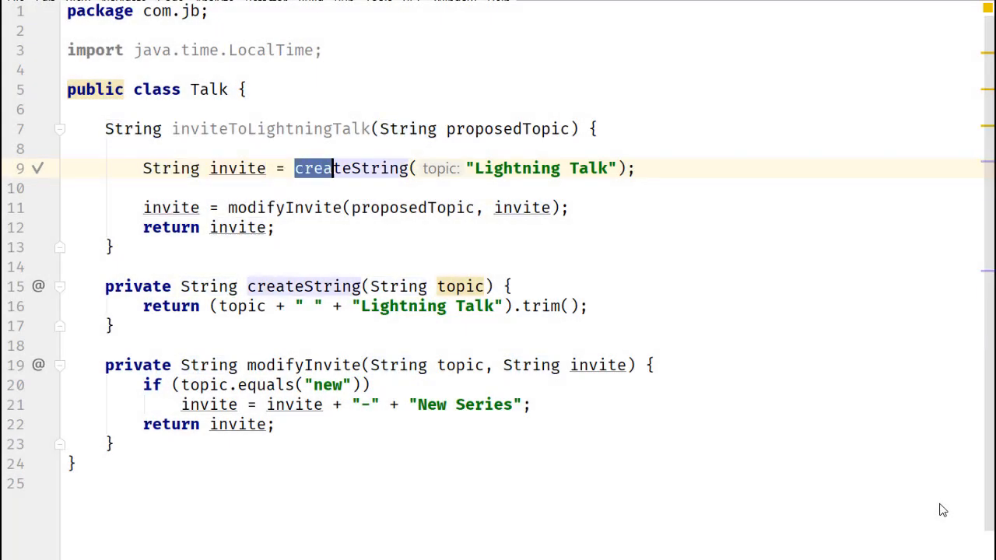
Inline the createString call in inviteToLightningTalk and remove the createString method
{"action": "double_click", "coordinate": [350, 168]}
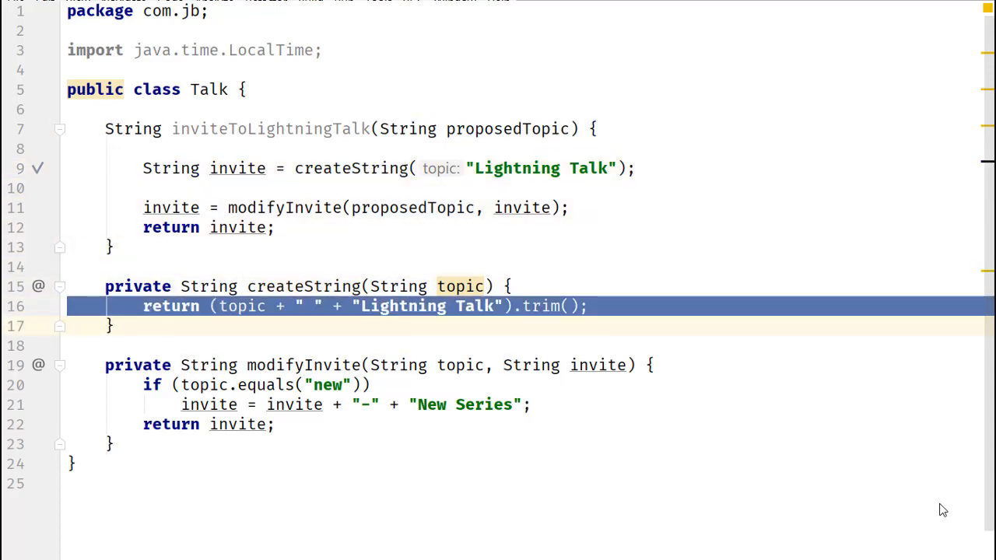
{"action": "left_click", "coordinate": [199, 168]}
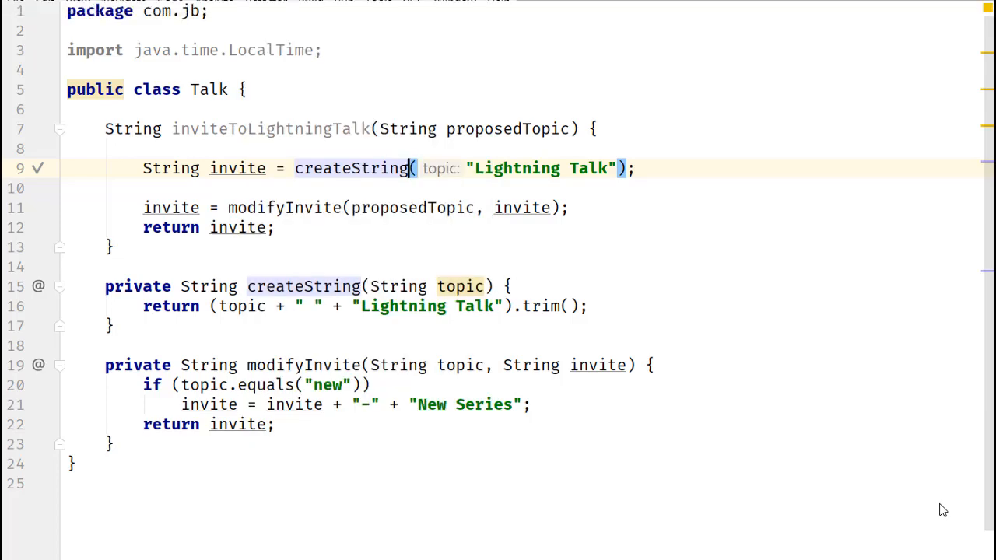
{"action": "key", "text": "ctrl+alt+n"}
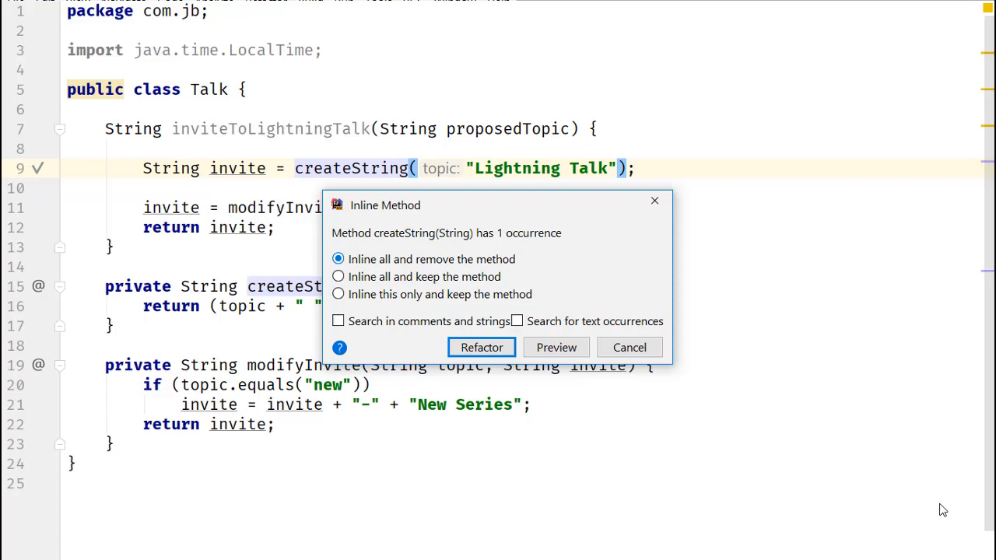
{"action": "left_click", "coordinate": [481, 347]}
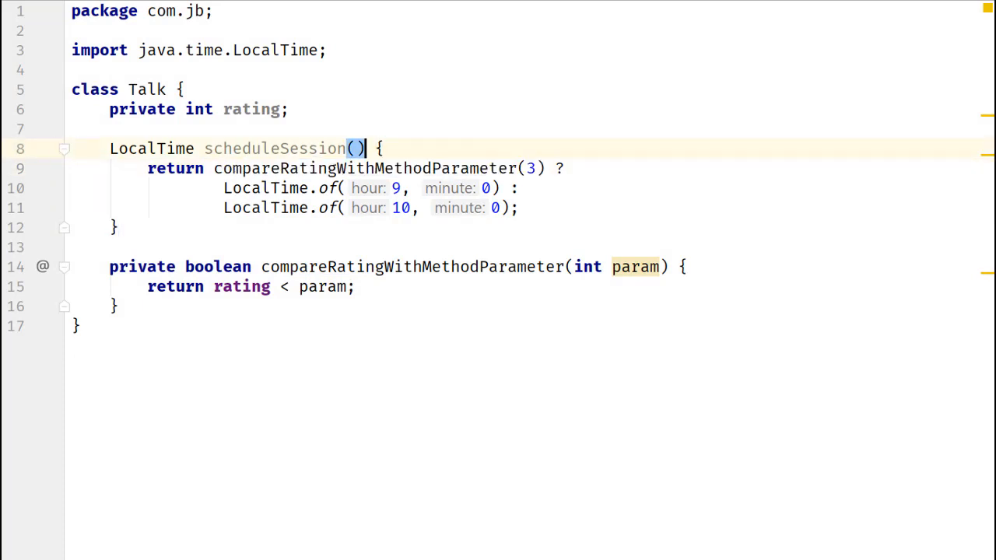
Inline compareRatingWithMethodParameter into scheduleSession, removing the method
{"action": "key", "text": "shift+ctrl+Left"}
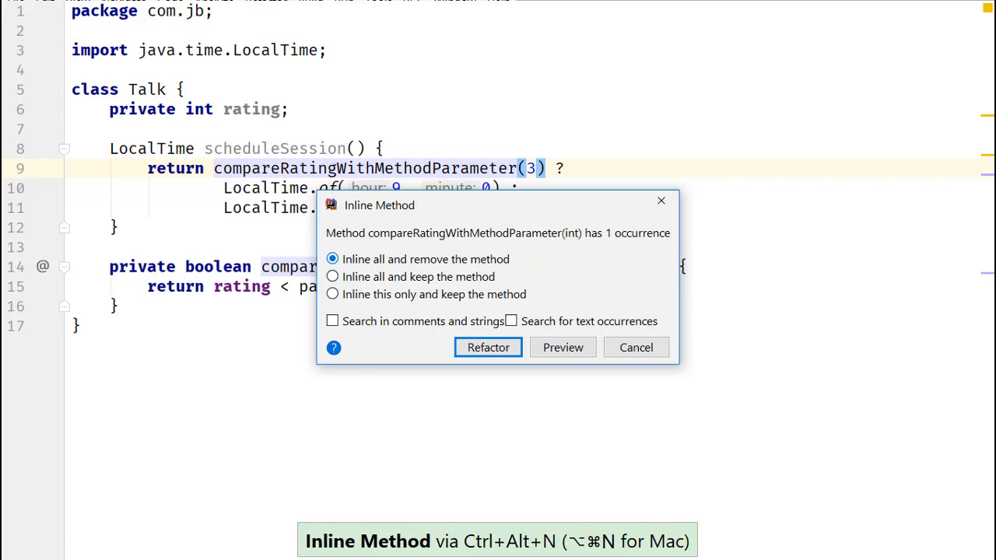
{"action": "left_click", "coordinate": [487, 347]}
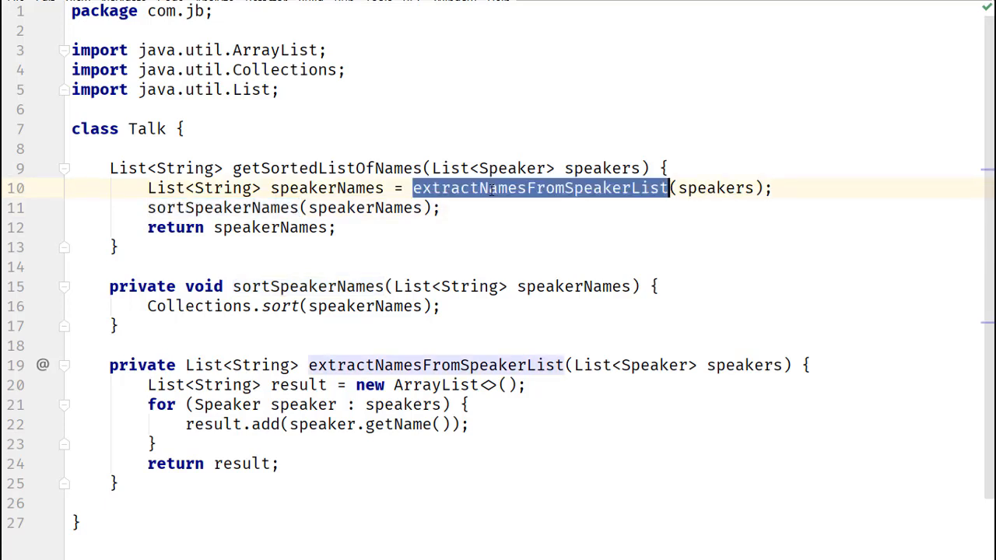
{"action": "mouse_move", "coordinate": [496, 204]}
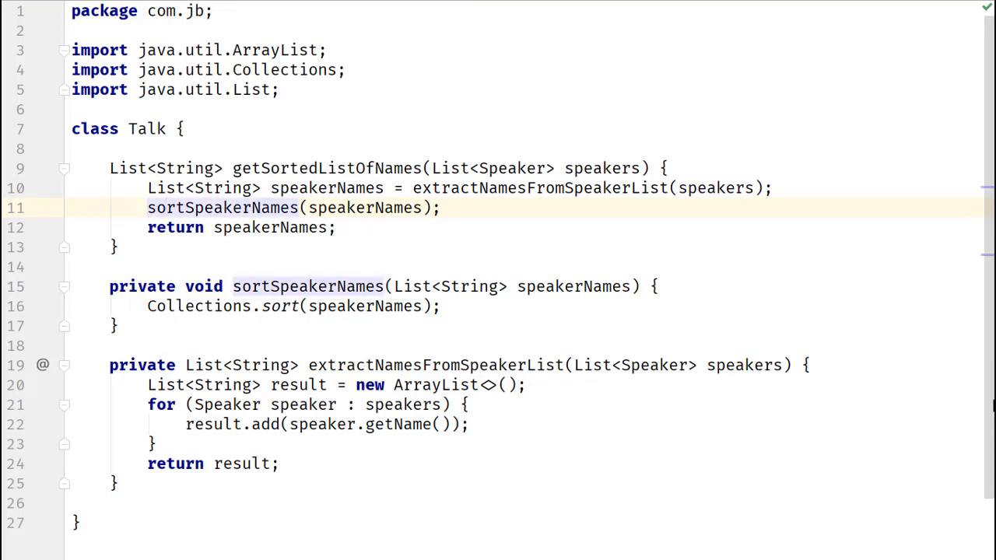
Inline sortSpeakerNames, then extractNamesFromSpeakerList, into getSortedListOfNames and remove both
{"action": "key", "text": "Ctrl+Alt+N"}
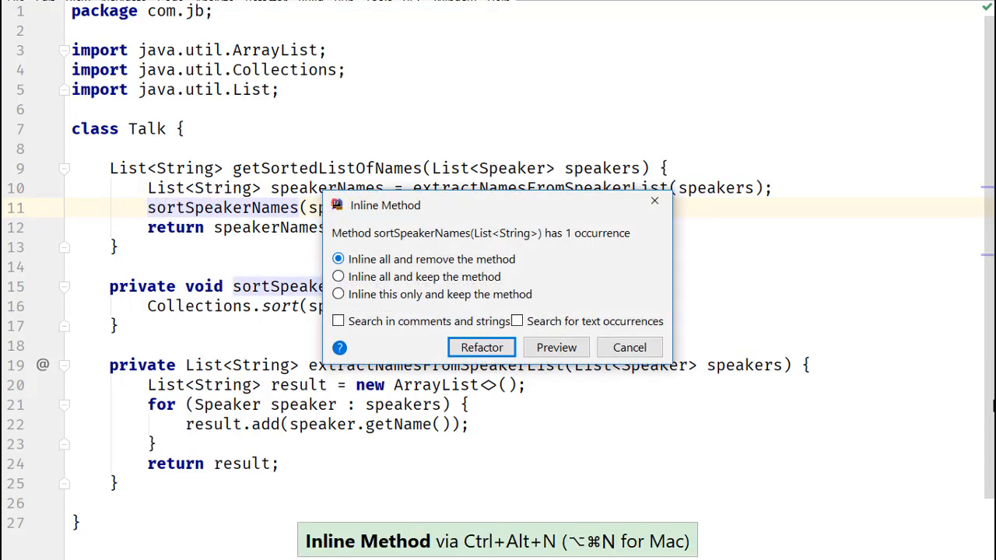
{"action": "left_click", "coordinate": [481, 347]}
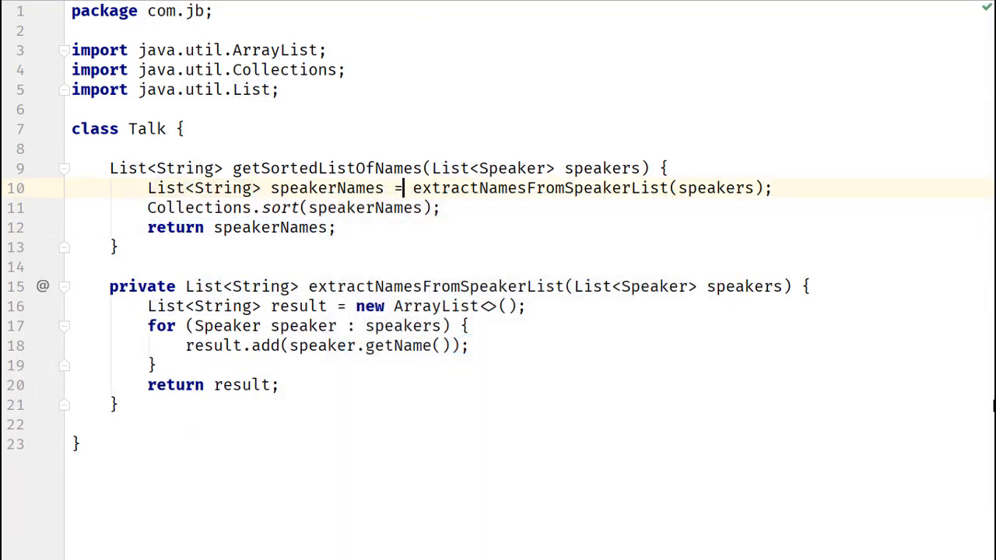
{"action": "key", "text": "ctrl+alt+n"}
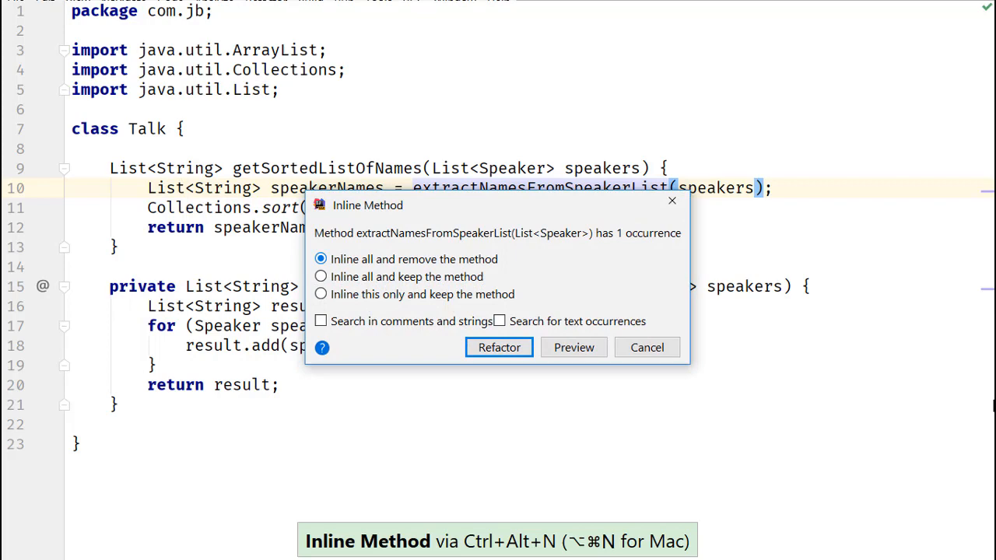
{"action": "left_click", "coordinate": [498, 347]}
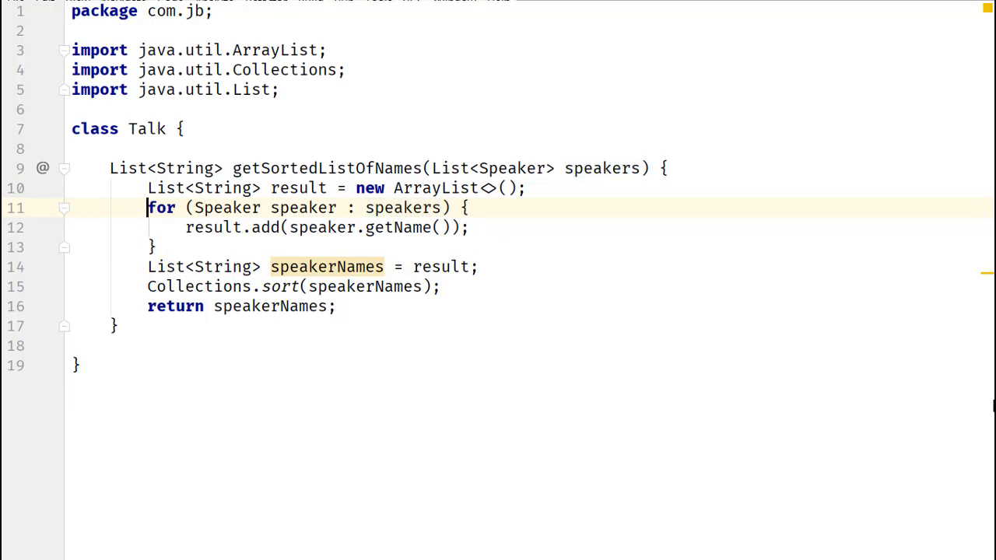
Replace the for loop with a stream collect and inline the speakerNames variable
{"action": "key", "text": "Alt+Enter"}
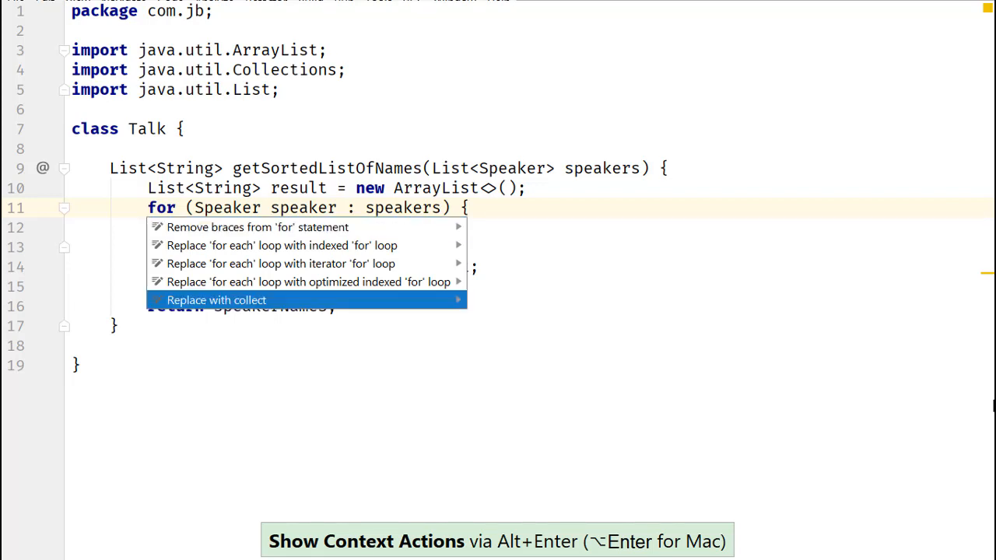
{"action": "left_click", "coordinate": [216, 299]}
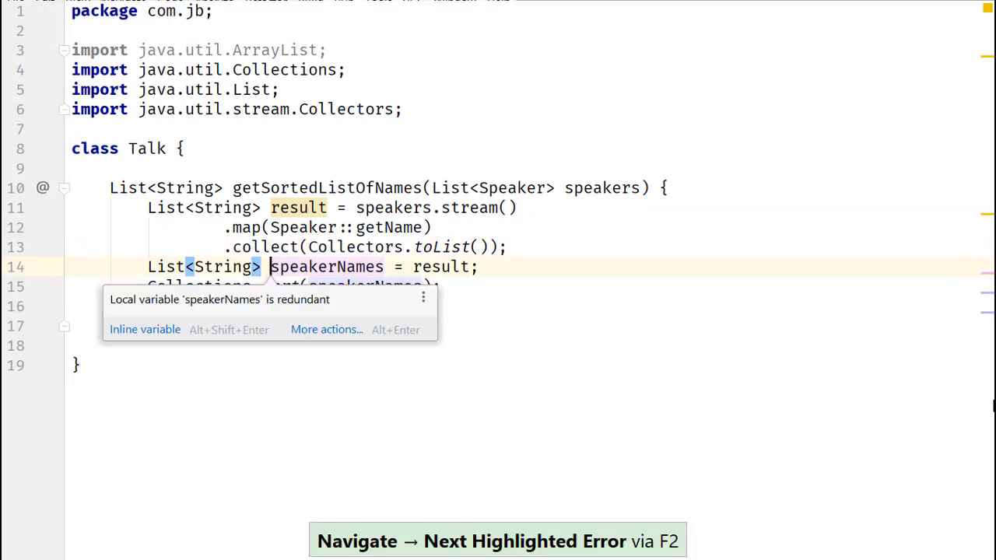
{"action": "left_click", "coordinate": [326, 329]}
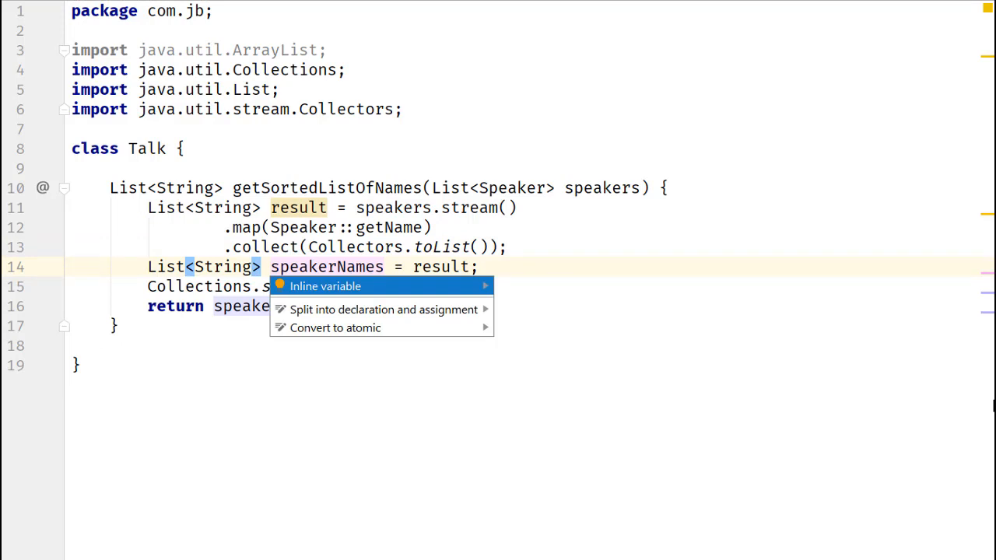
{"action": "left_click", "coordinate": [325, 286]}
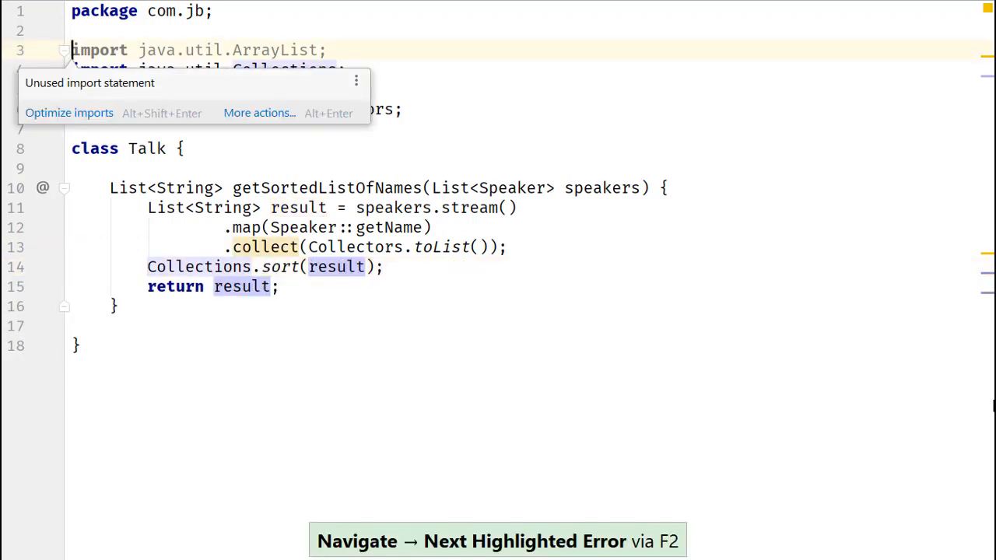
Remove unused imports, fuse the sort into the stream, and inline the result variable
{"action": "left_click", "coordinate": [69, 113]}
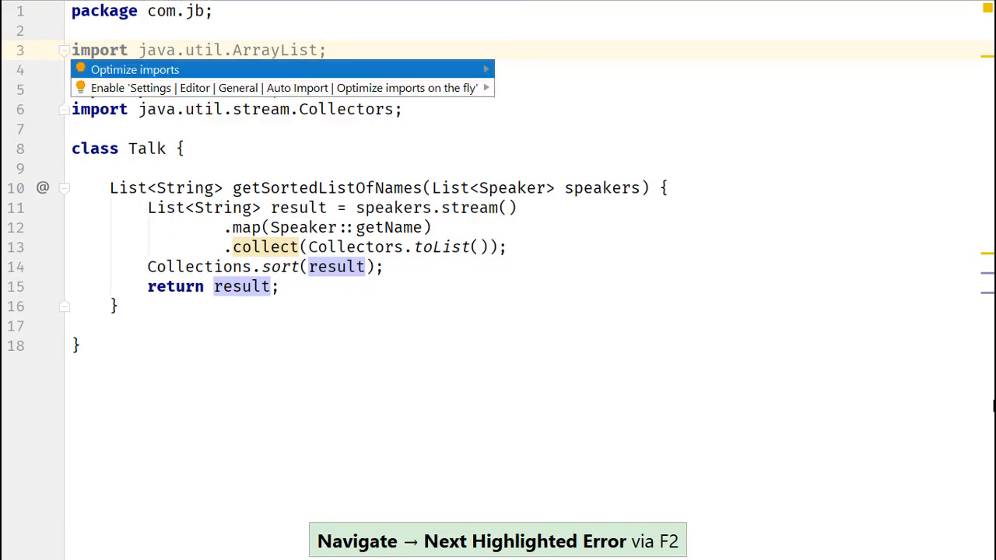
{"action": "left_click", "coordinate": [134, 69]}
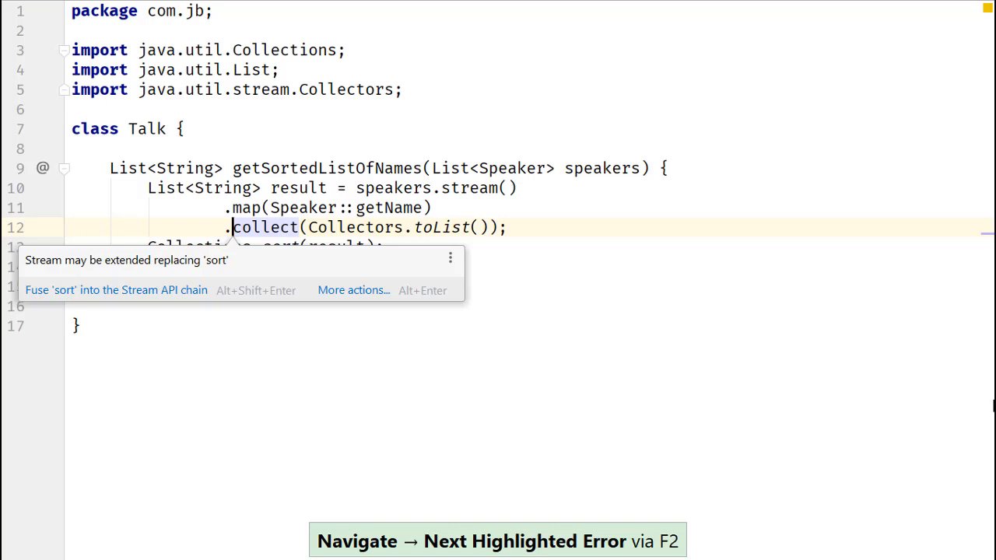
{"action": "left_click", "coordinate": [115, 289]}
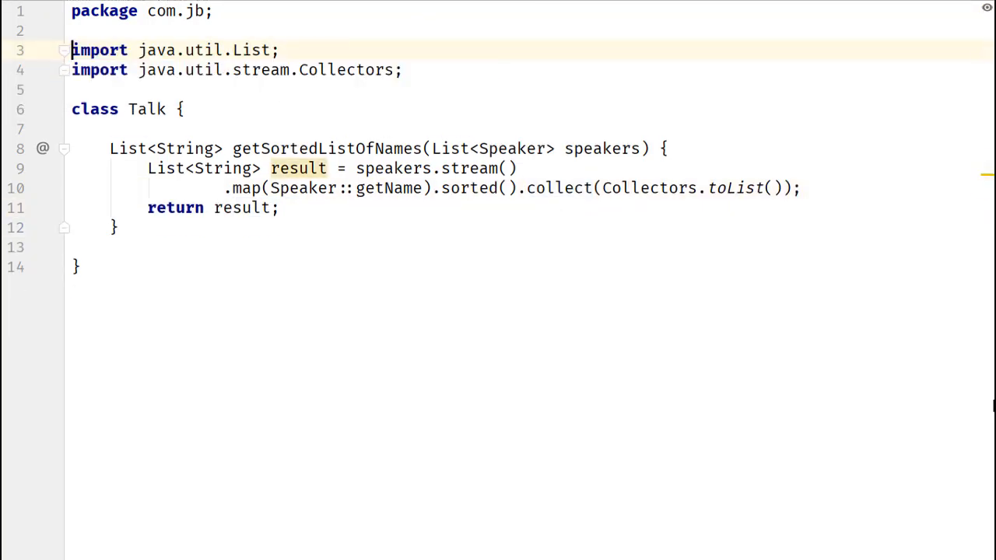
{"action": "left_click", "coordinate": [298, 168]}
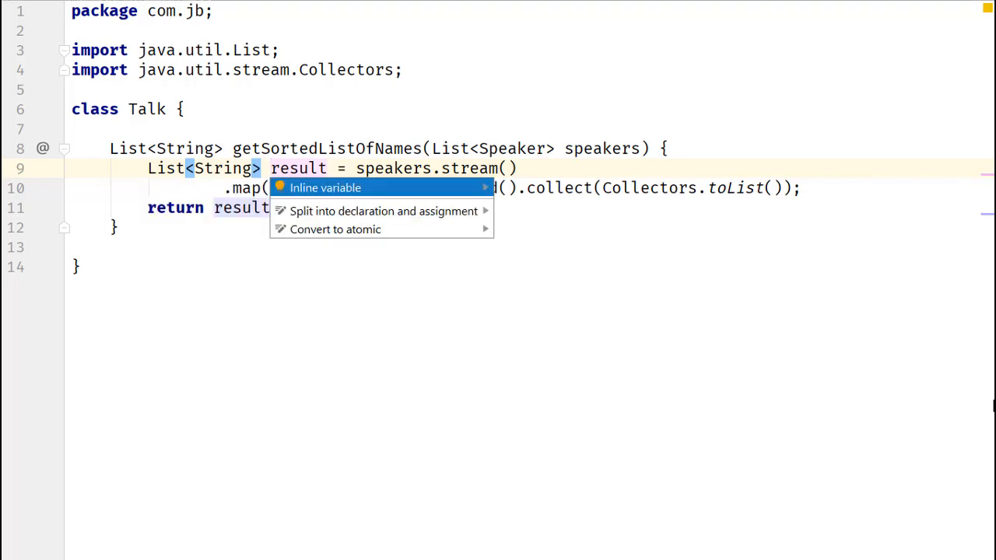
{"action": "left_click", "coordinate": [324, 188]}
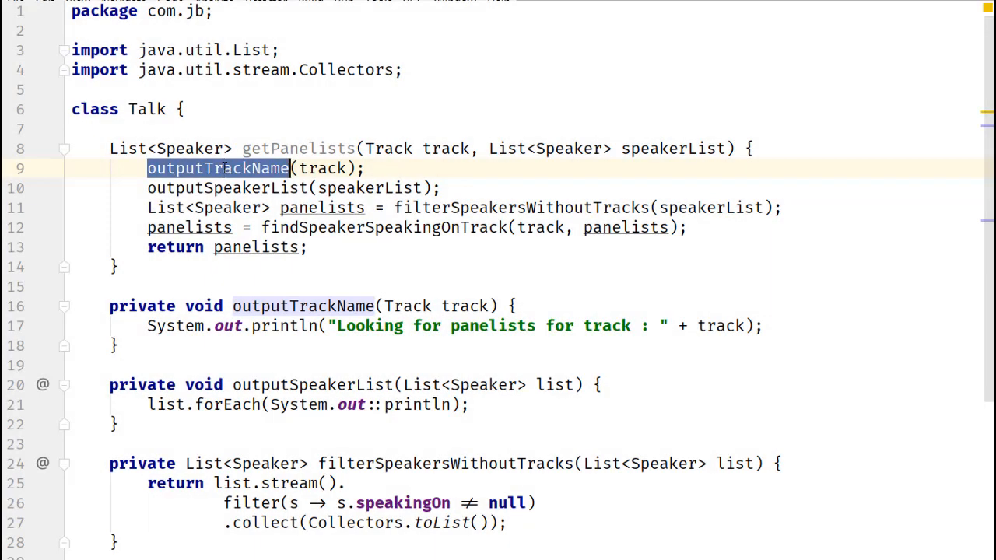
Inline outputSpeakerList into getPanelists and delete the method
{"action": "left_click", "coordinate": [226, 188]}
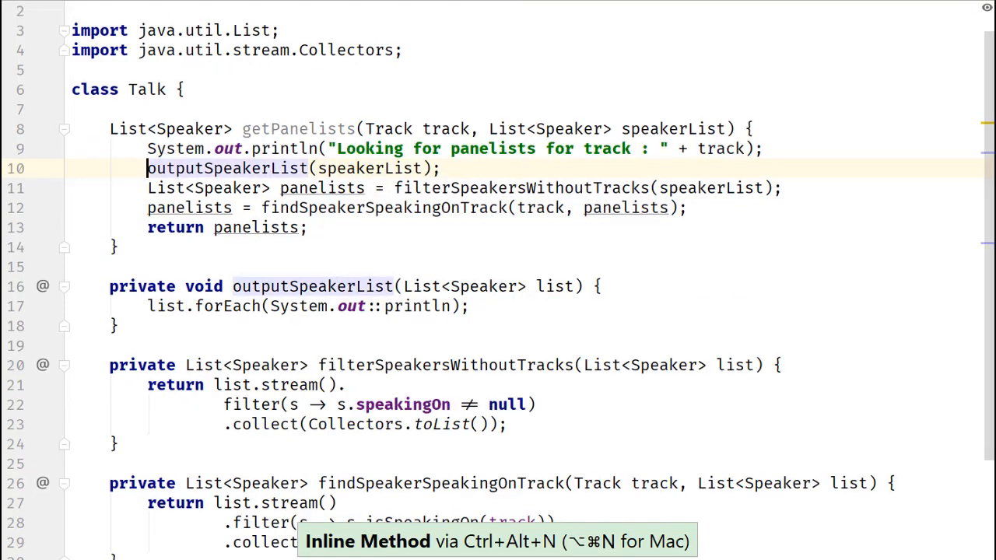
{"action": "key", "text": "Ctrl+Alt+N"}
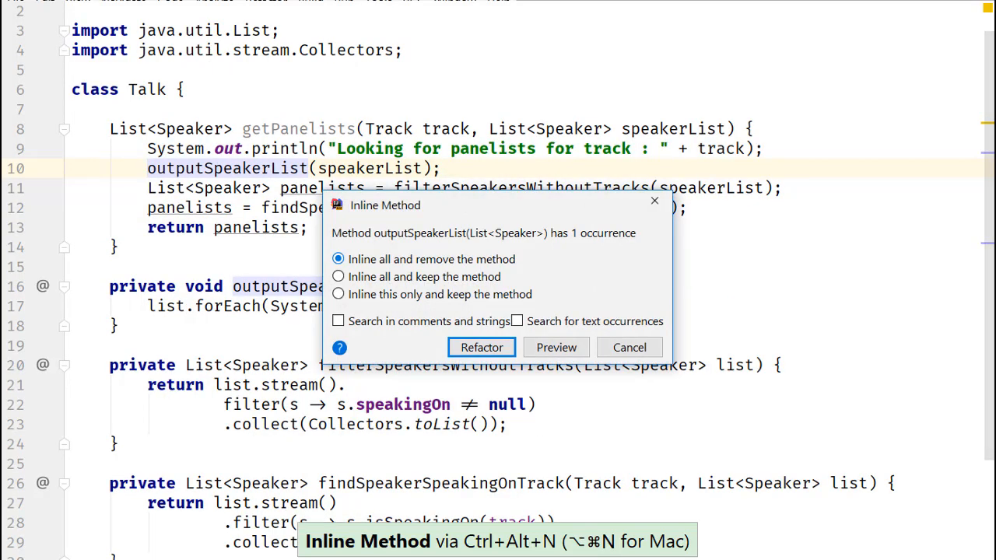
{"action": "left_click", "coordinate": [481, 347]}
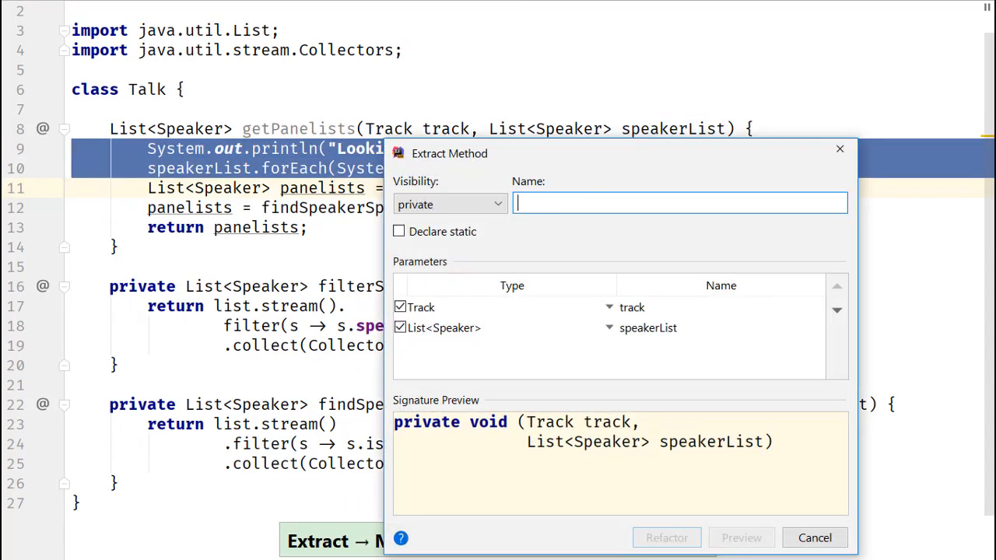
Extract the println and forEach lines into a new method named outputParamValues
{"action": "type", "text": "output"}
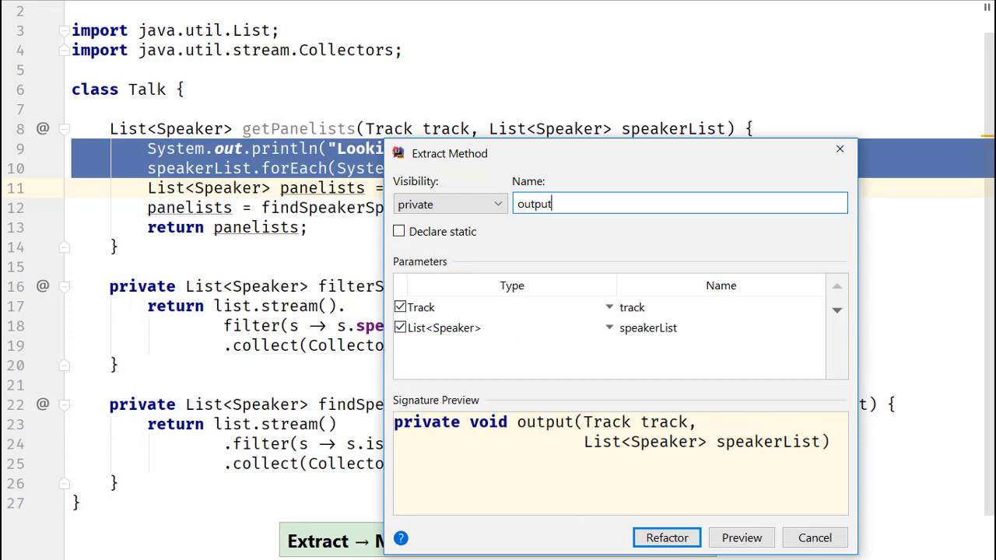
{"action": "type", "text": "ParamValue"}
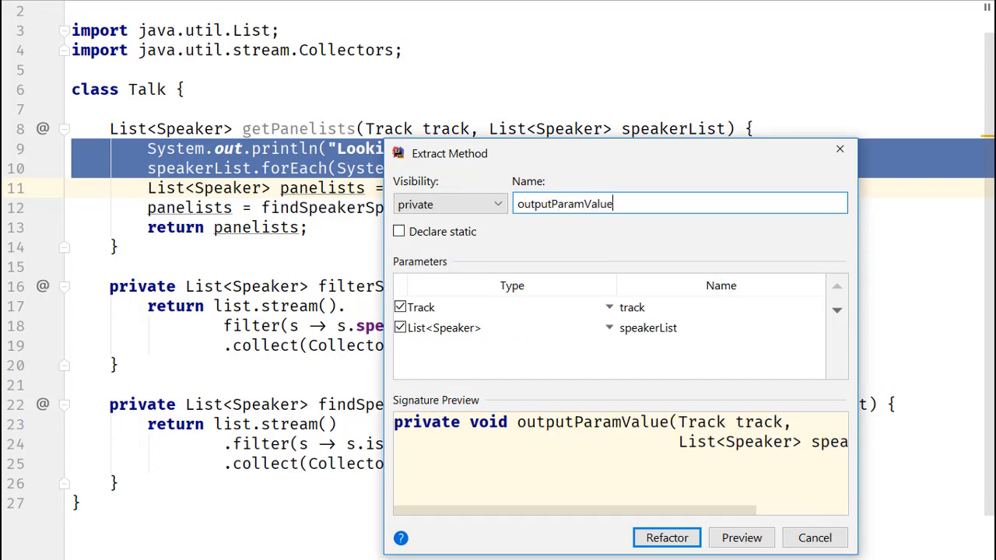
{"action": "left_click", "coordinate": [666, 537]}
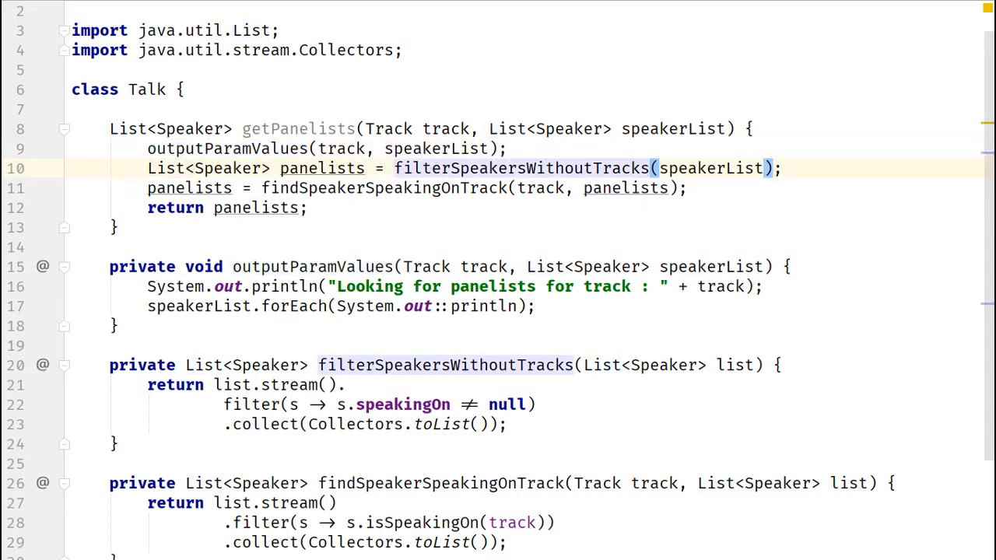
Inline filterSpeakersWithoutTracks and delete the redundant collect and stream lines
{"action": "key", "text": "Ctrl+Alt+N"}
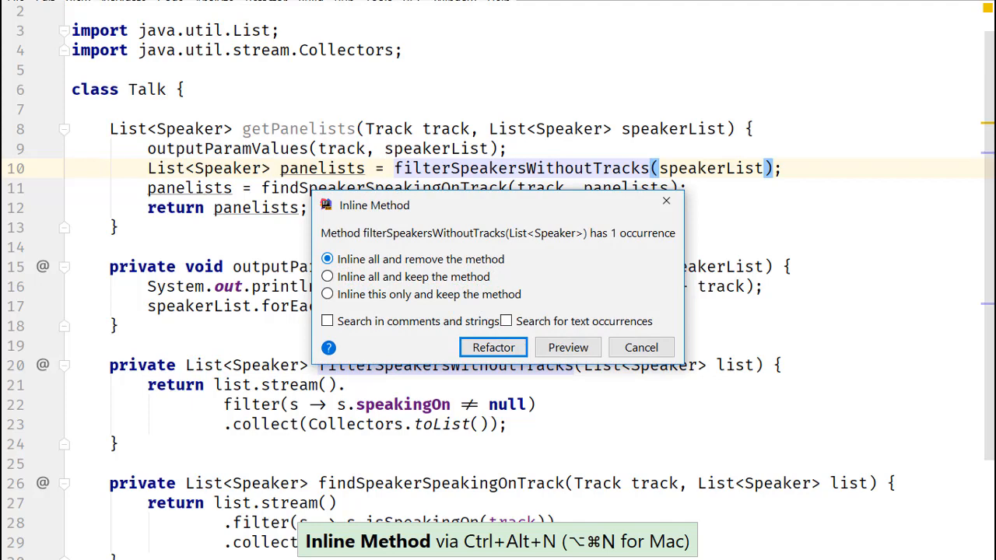
{"action": "left_click", "coordinate": [493, 347]}
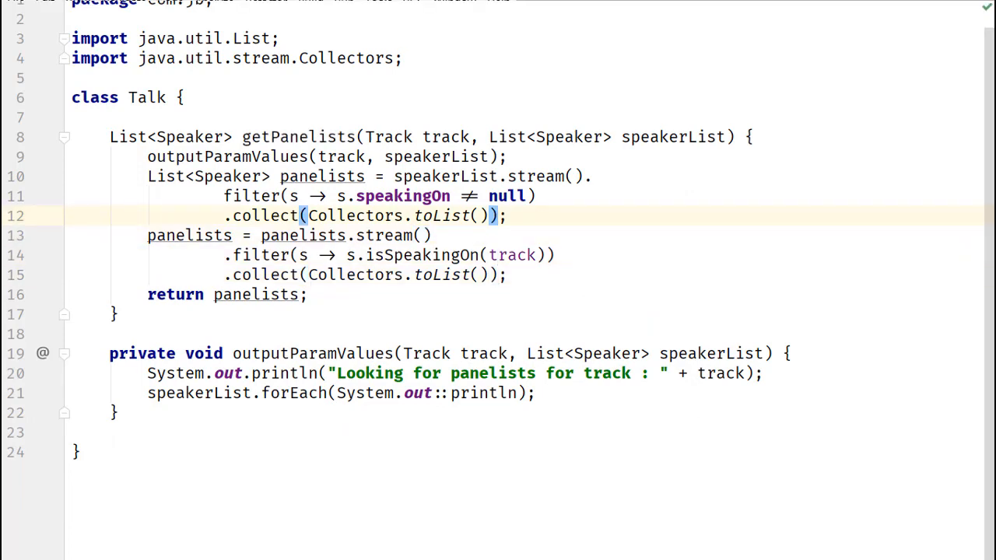
{"action": "key", "text": "ctrl+y"}
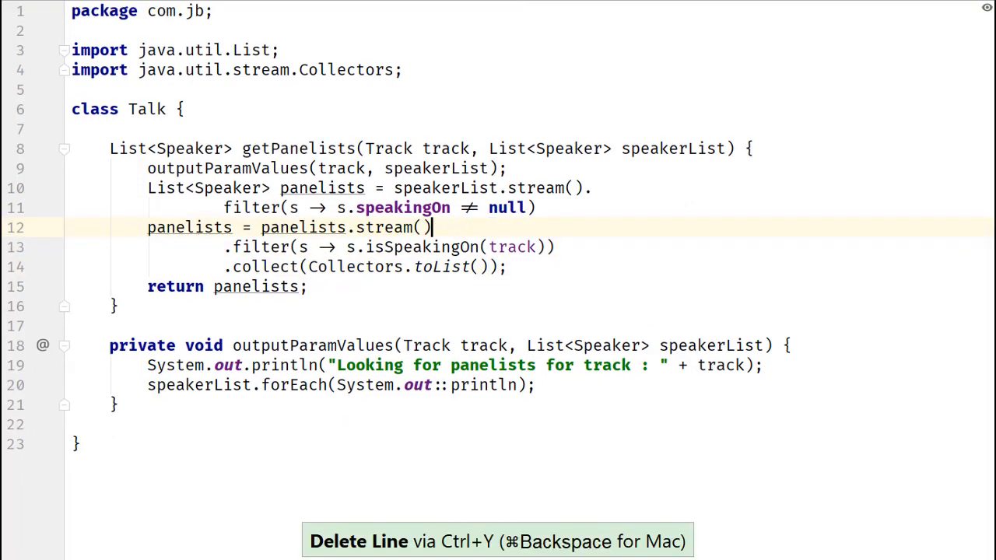
{"action": "key", "text": "ctrl+y"}
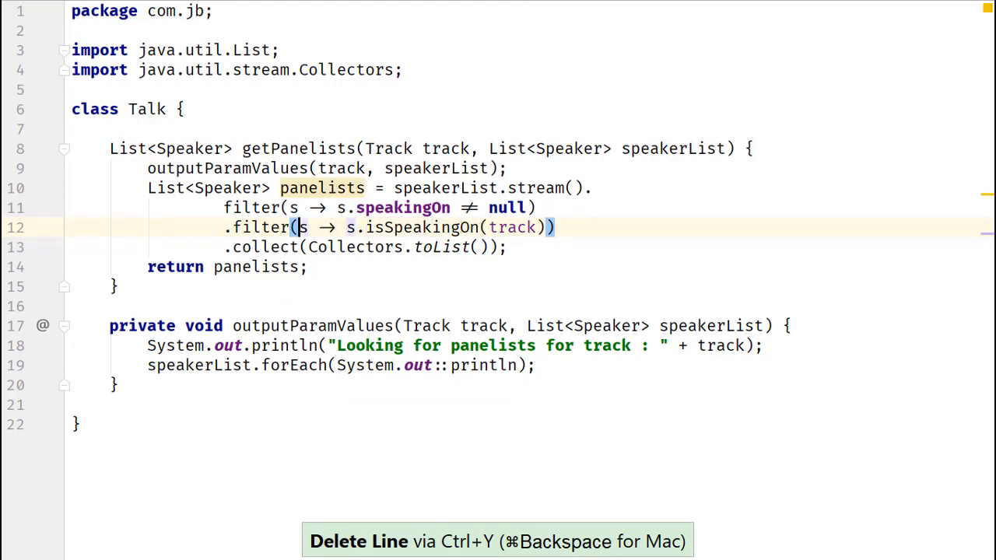
Merge the two filter calls into one and inline the panelists variable
{"action": "key", "text": "Alt+Enter"}
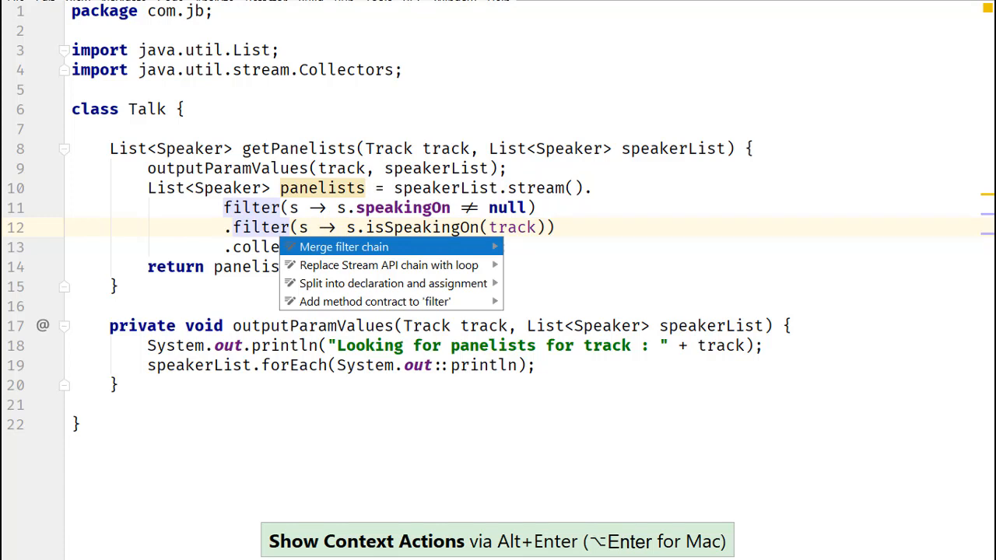
{"action": "left_click", "coordinate": [344, 247]}
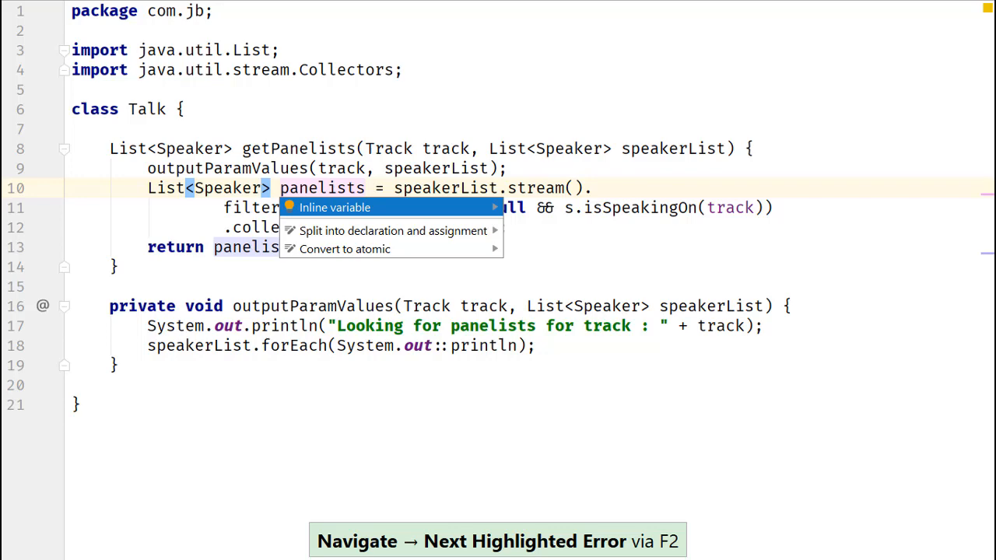
{"action": "left_click", "coordinate": [334, 207]}
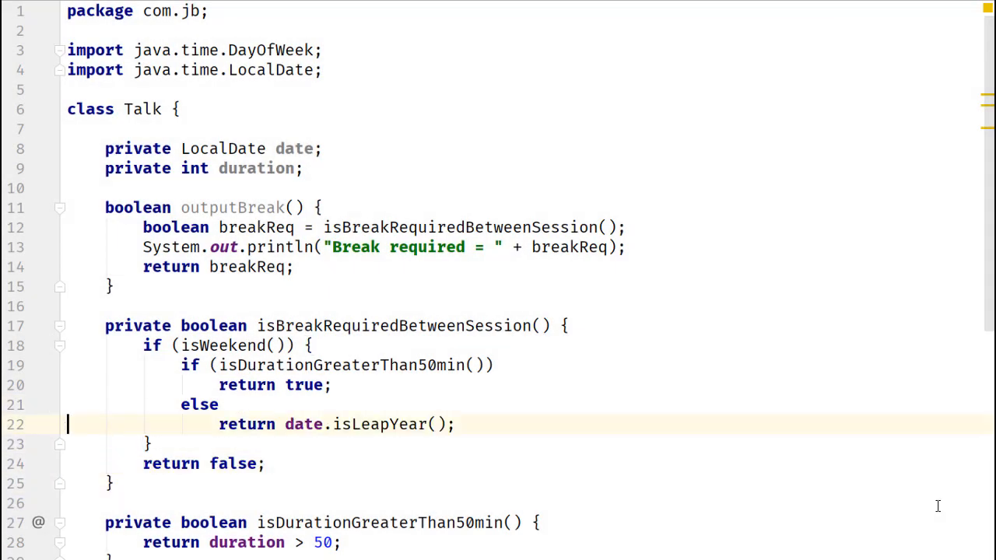
Comment the exit points, inline isBreakRequiredBetweenSession, and note 'Just one return statement'
{"action": "type", "text": "// exit point 2"}
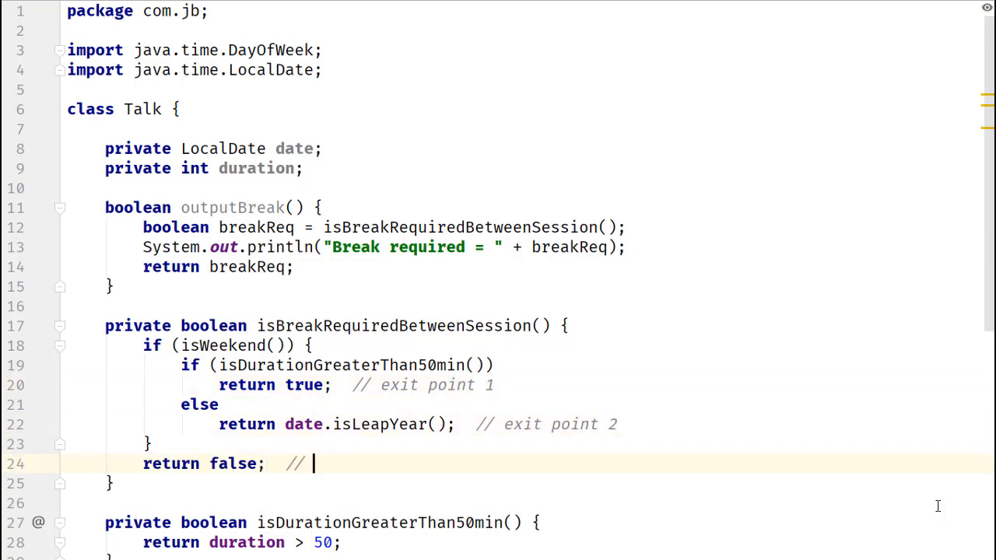
{"action": "type", "text": "exit point 3"}
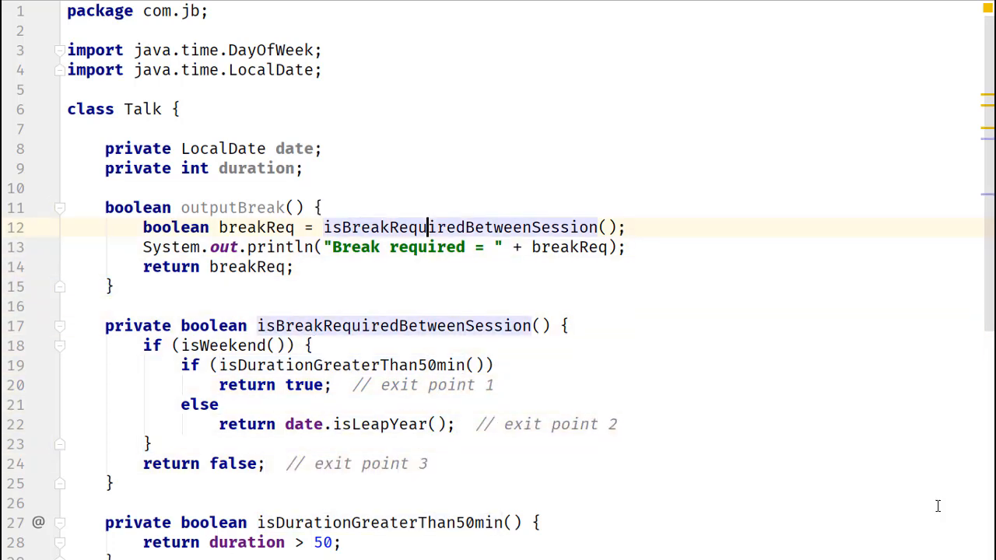
{"action": "key", "text": "ctrl+alt+n"}
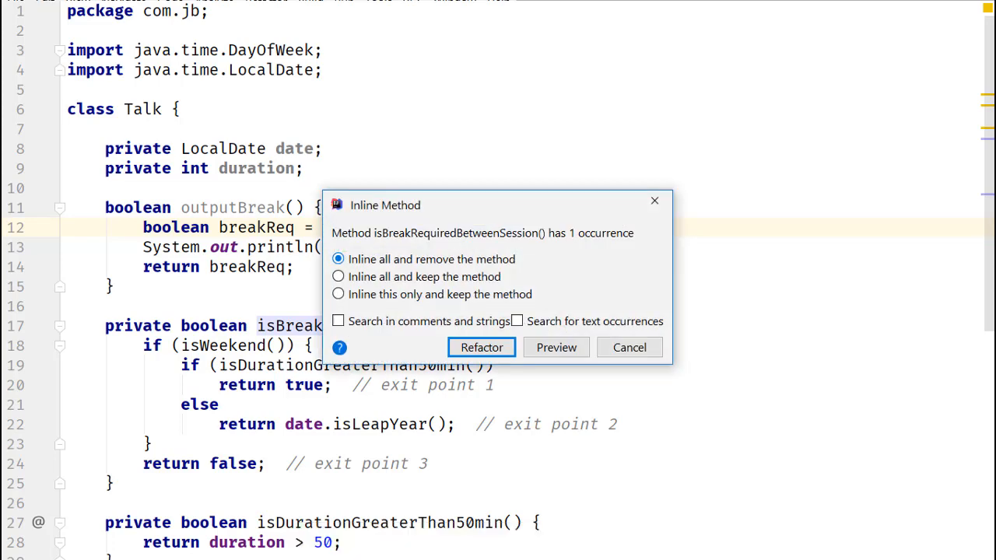
{"action": "left_click", "coordinate": [481, 347]}
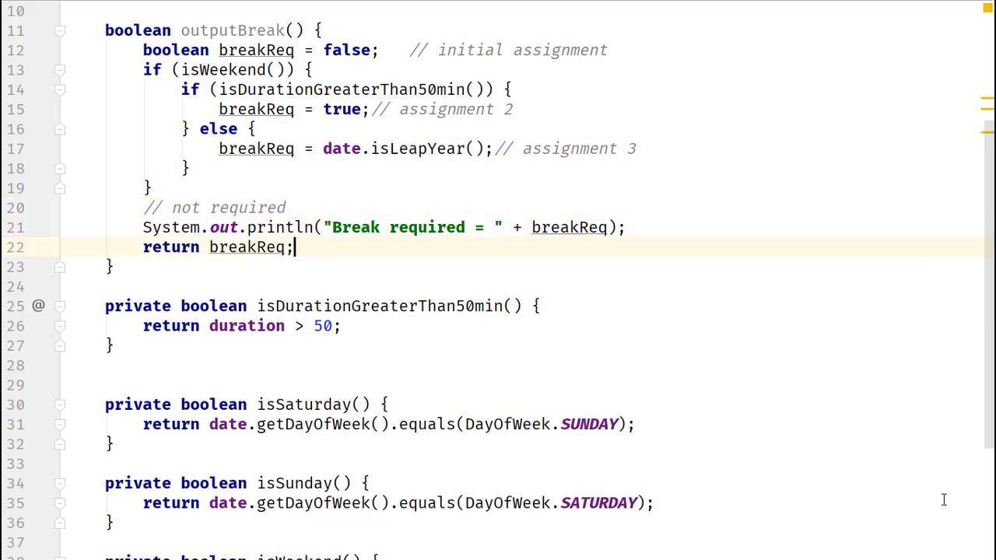
{"action": "type", "text": "// Just one return statement"}
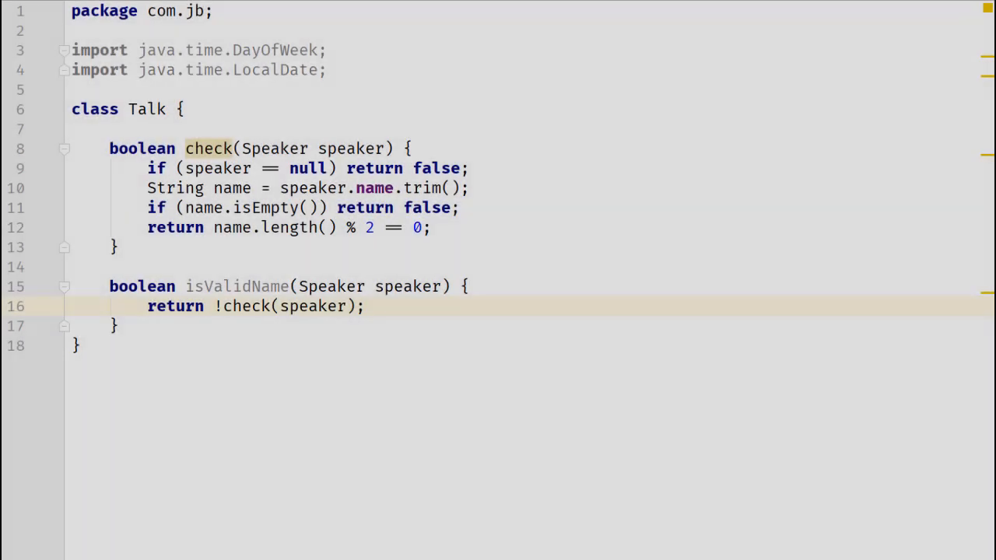
Inline check into isValidName and select the negated != comparison operator
{"action": "left_click", "coordinate": [223, 305]}
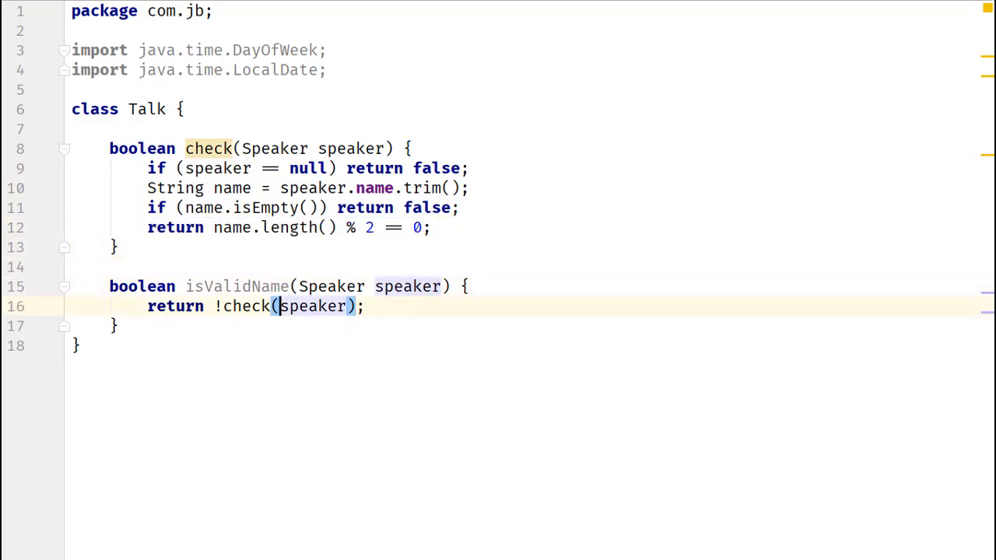
{"action": "key", "text": "ctrl+alt+n"}
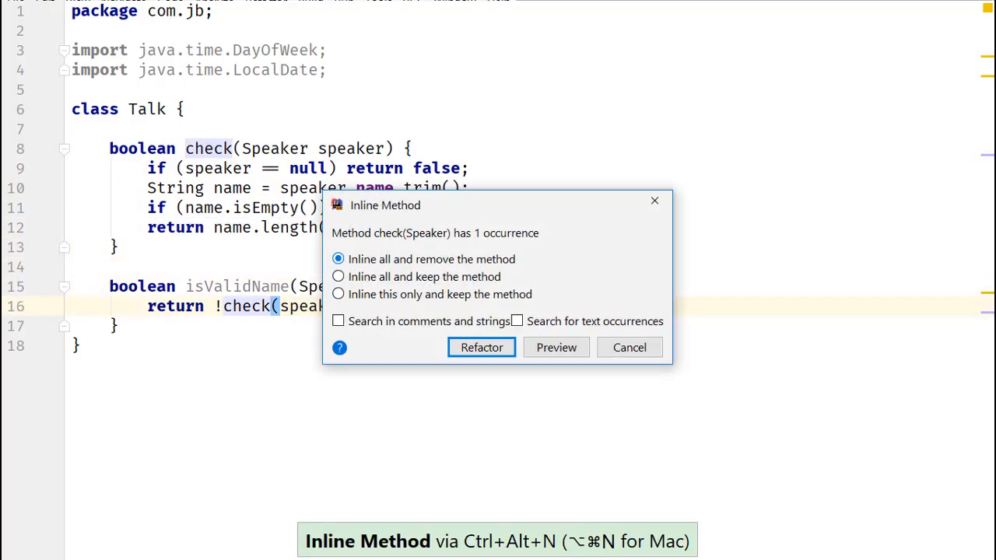
{"action": "left_click", "coordinate": [481, 347]}
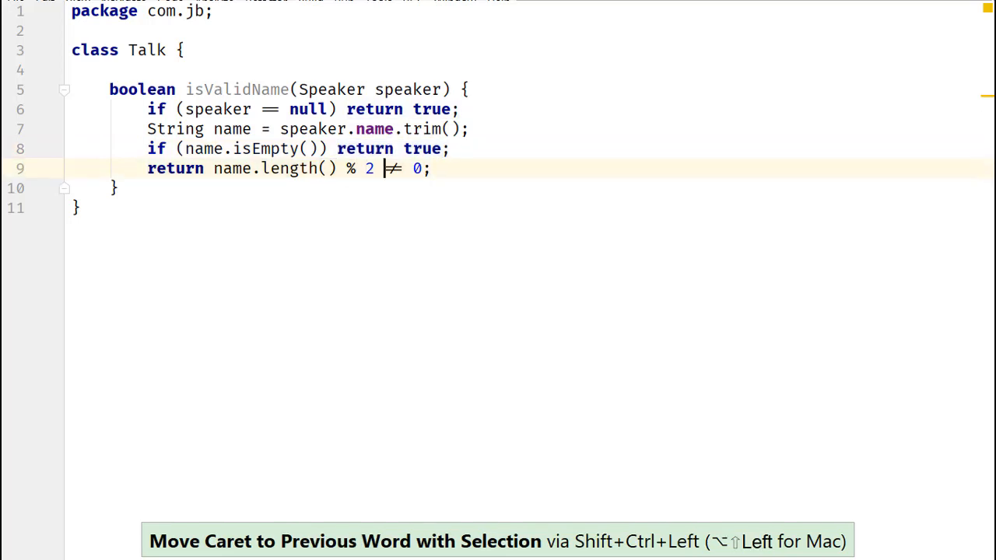
{"action": "key", "text": "shift+ctrl+left"}
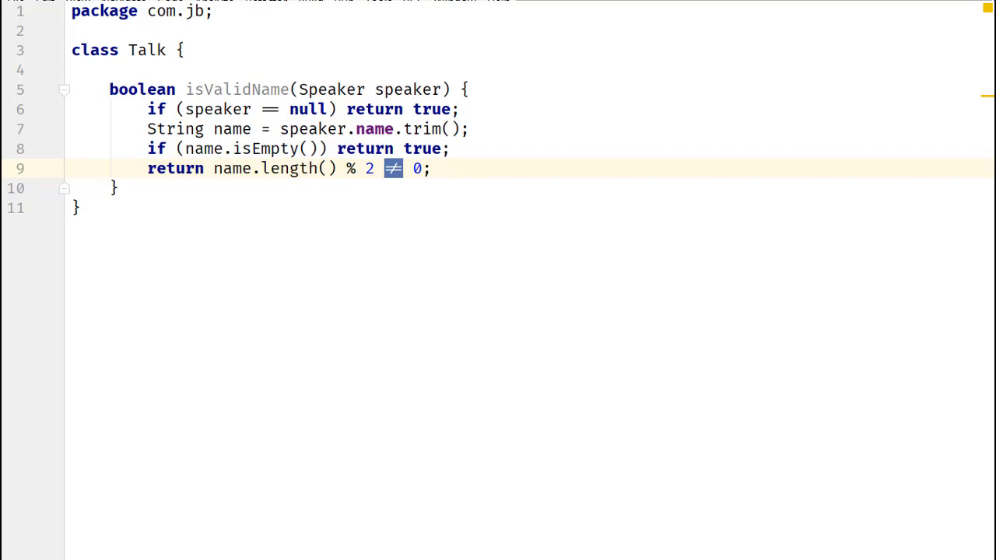